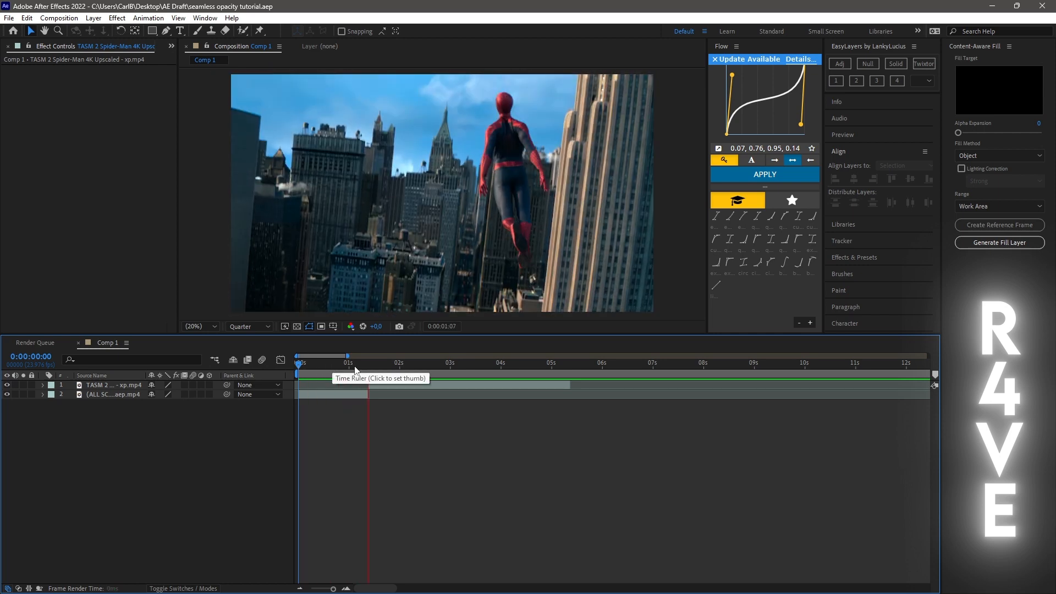
# Move the current time to 0:00:01:09, where the two Spider-Man clips overlap.
pyautogui.click(370, 364)
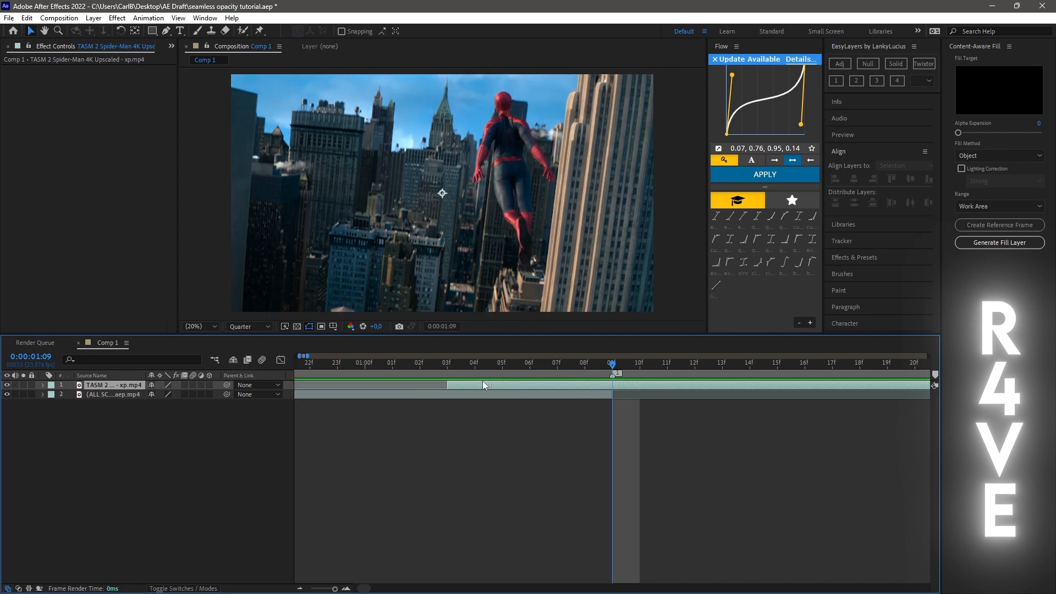
# Select the TASM 2 clip layer to add its 0% Opacity keyframe.
pyautogui.click(111, 394)
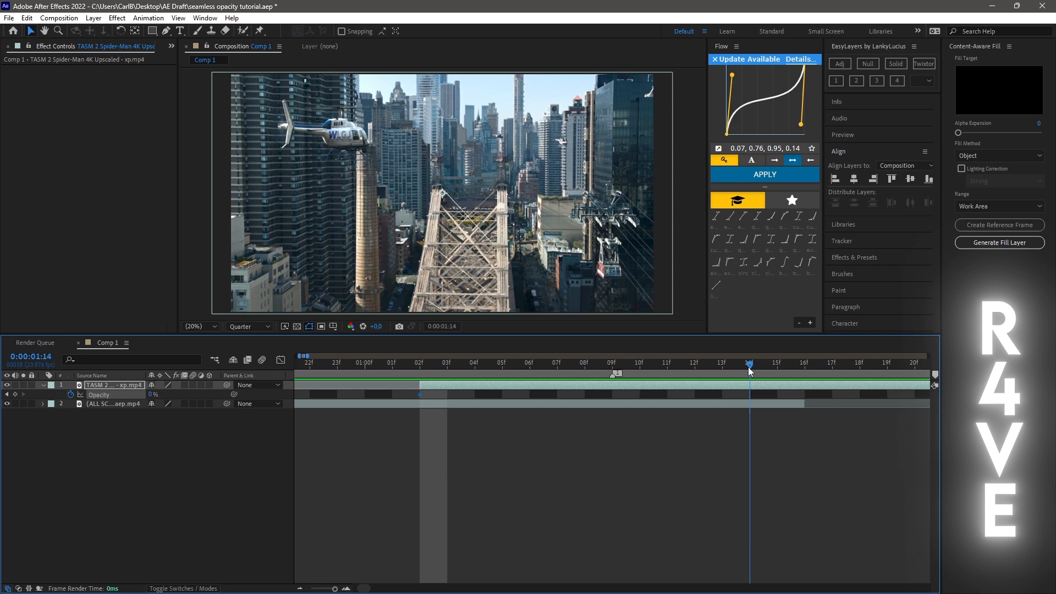
# Scrub through the clip overlap to preview the opacity fade.
pyautogui.moveTo(749, 363); pyautogui.dragTo(804, 364)
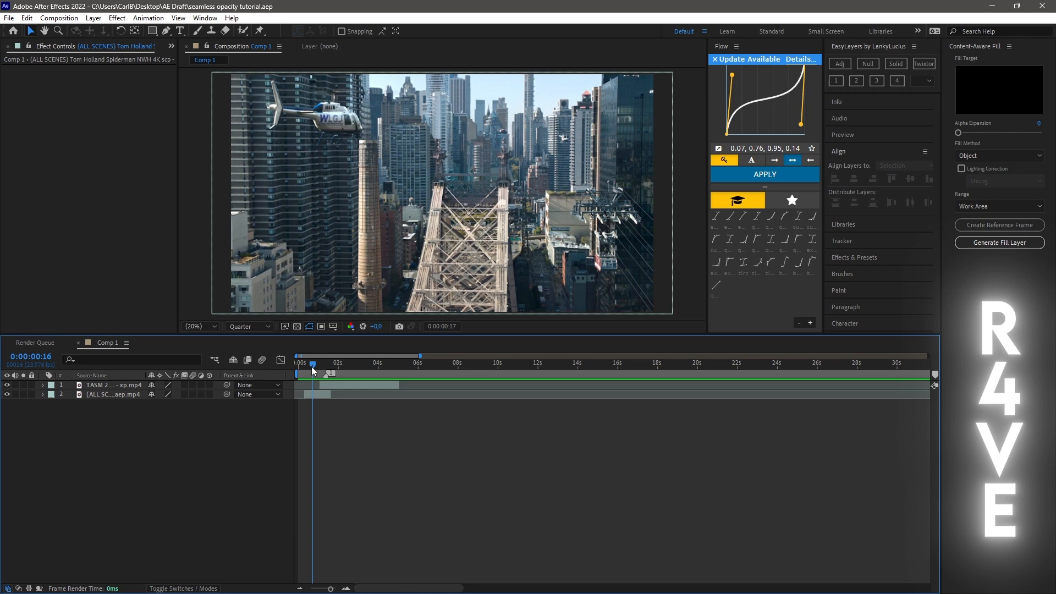
pyautogui.click(307, 364)
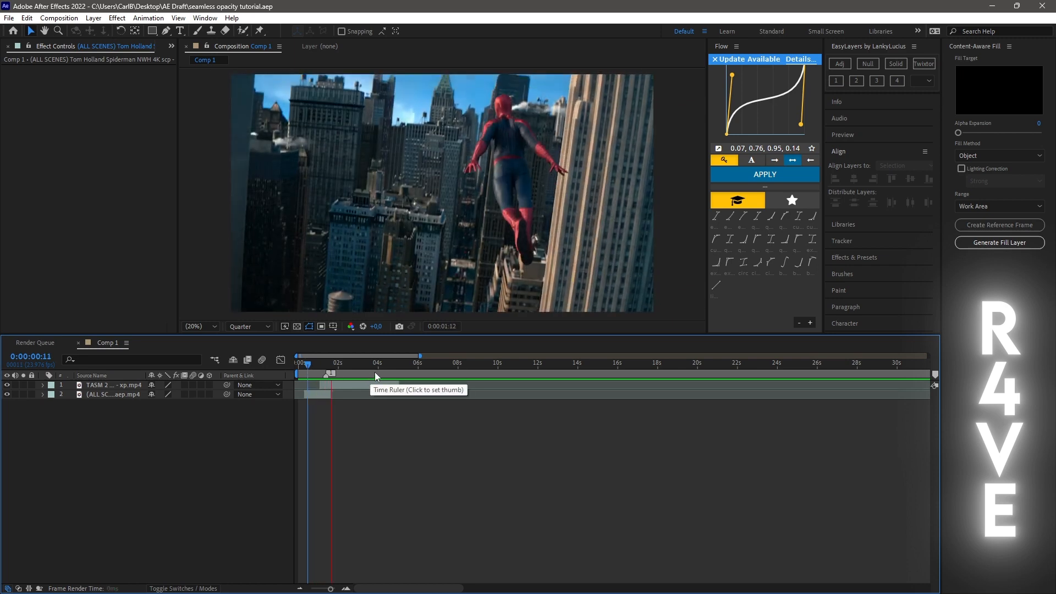
pyautogui.click(354, 364)
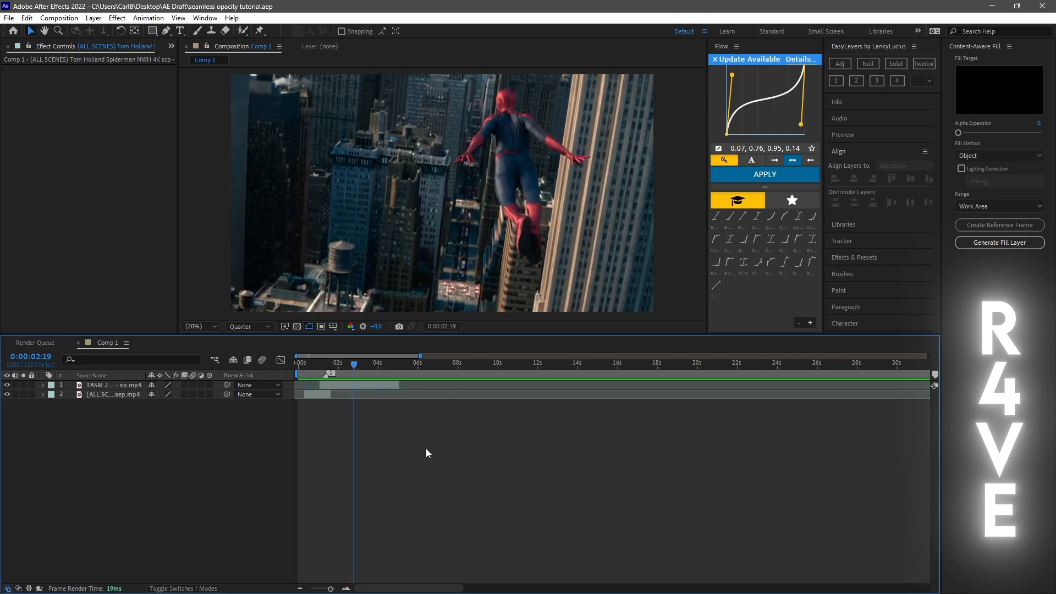